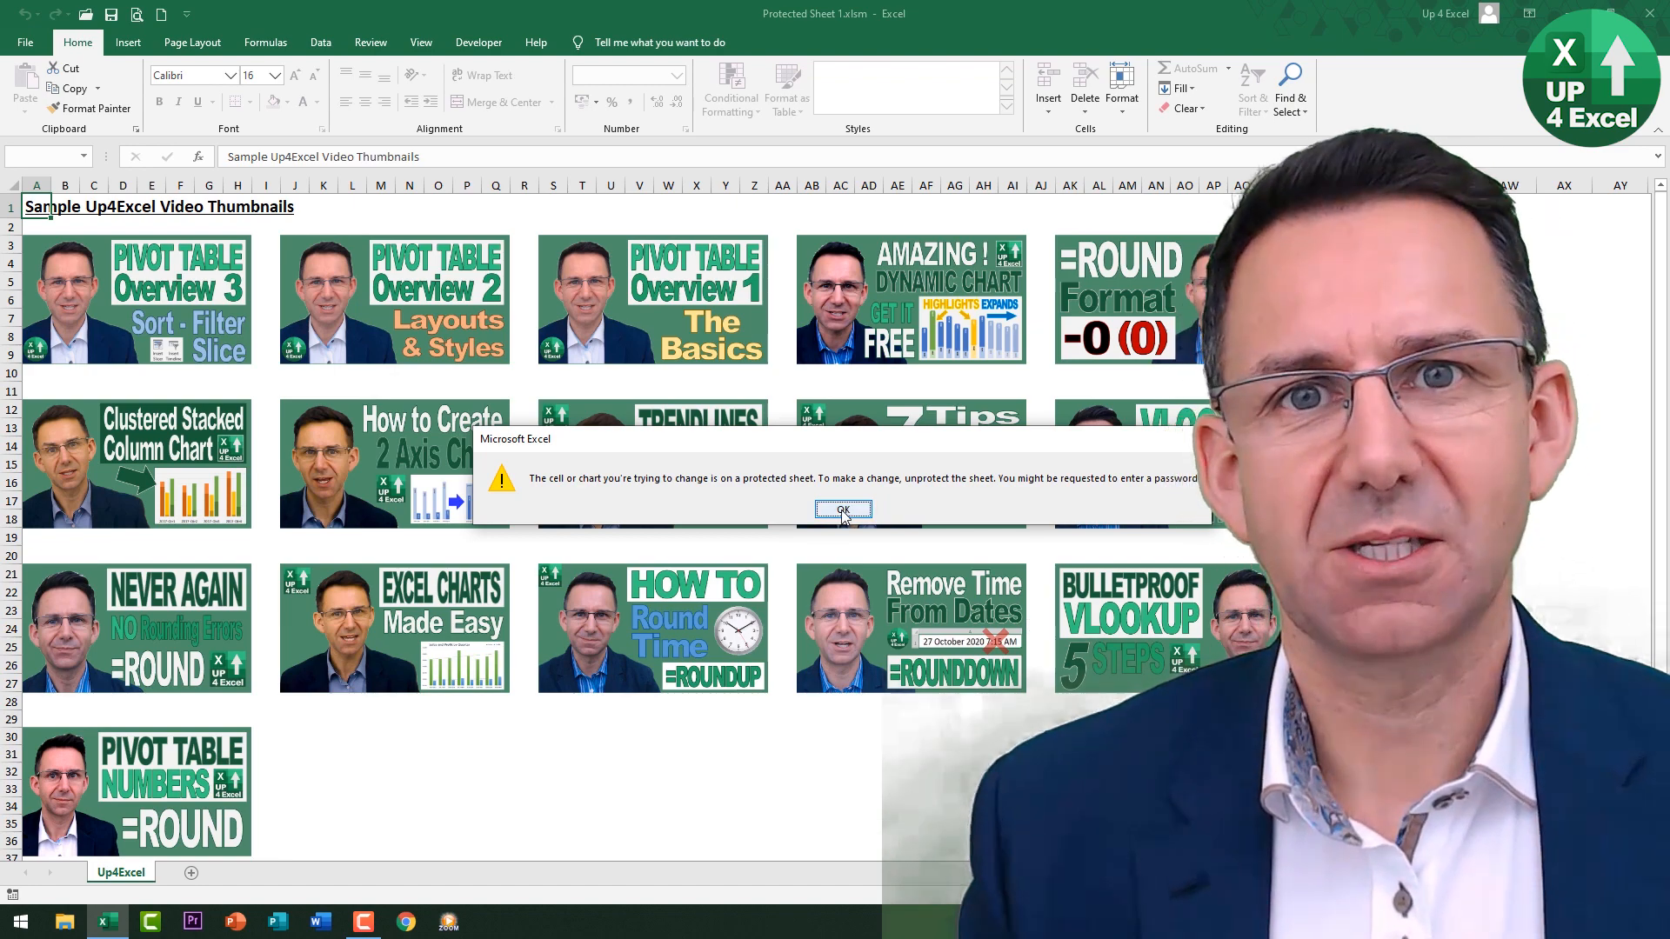
Step: Dismiss the protected-sheet warning with OK to return to the Up4Excel thumbnails sheet
click(843, 510)
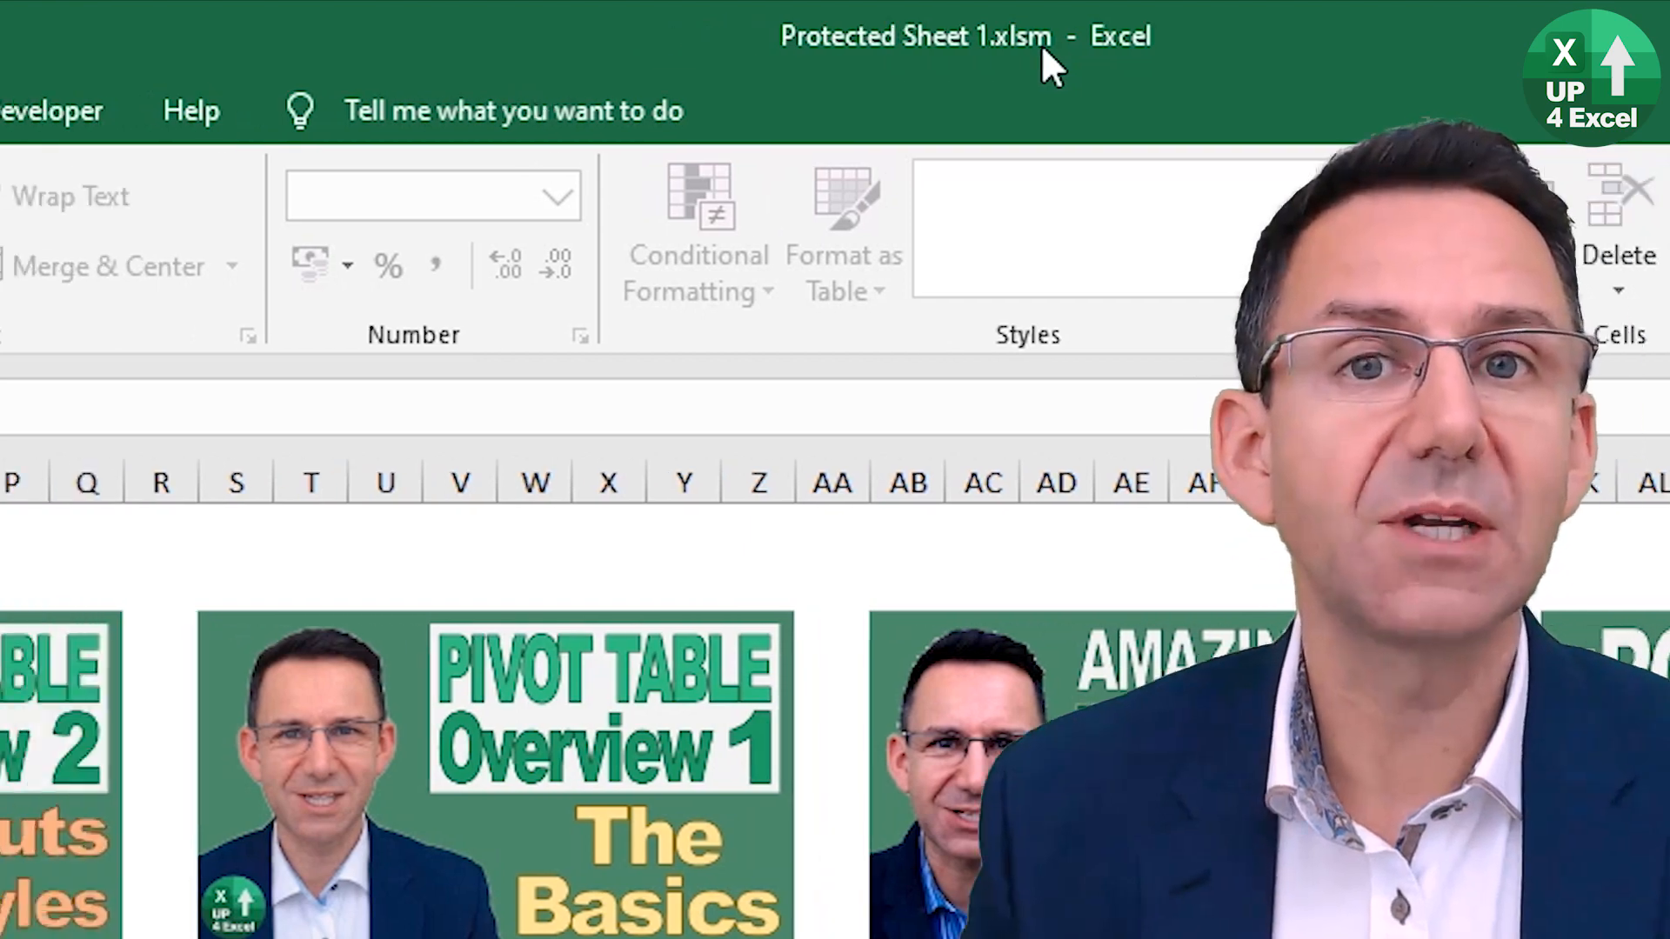
Step: Bring up the VBA editor (Alt+F11) and show Module1's code from the Modules folder
key(Alt+F11)
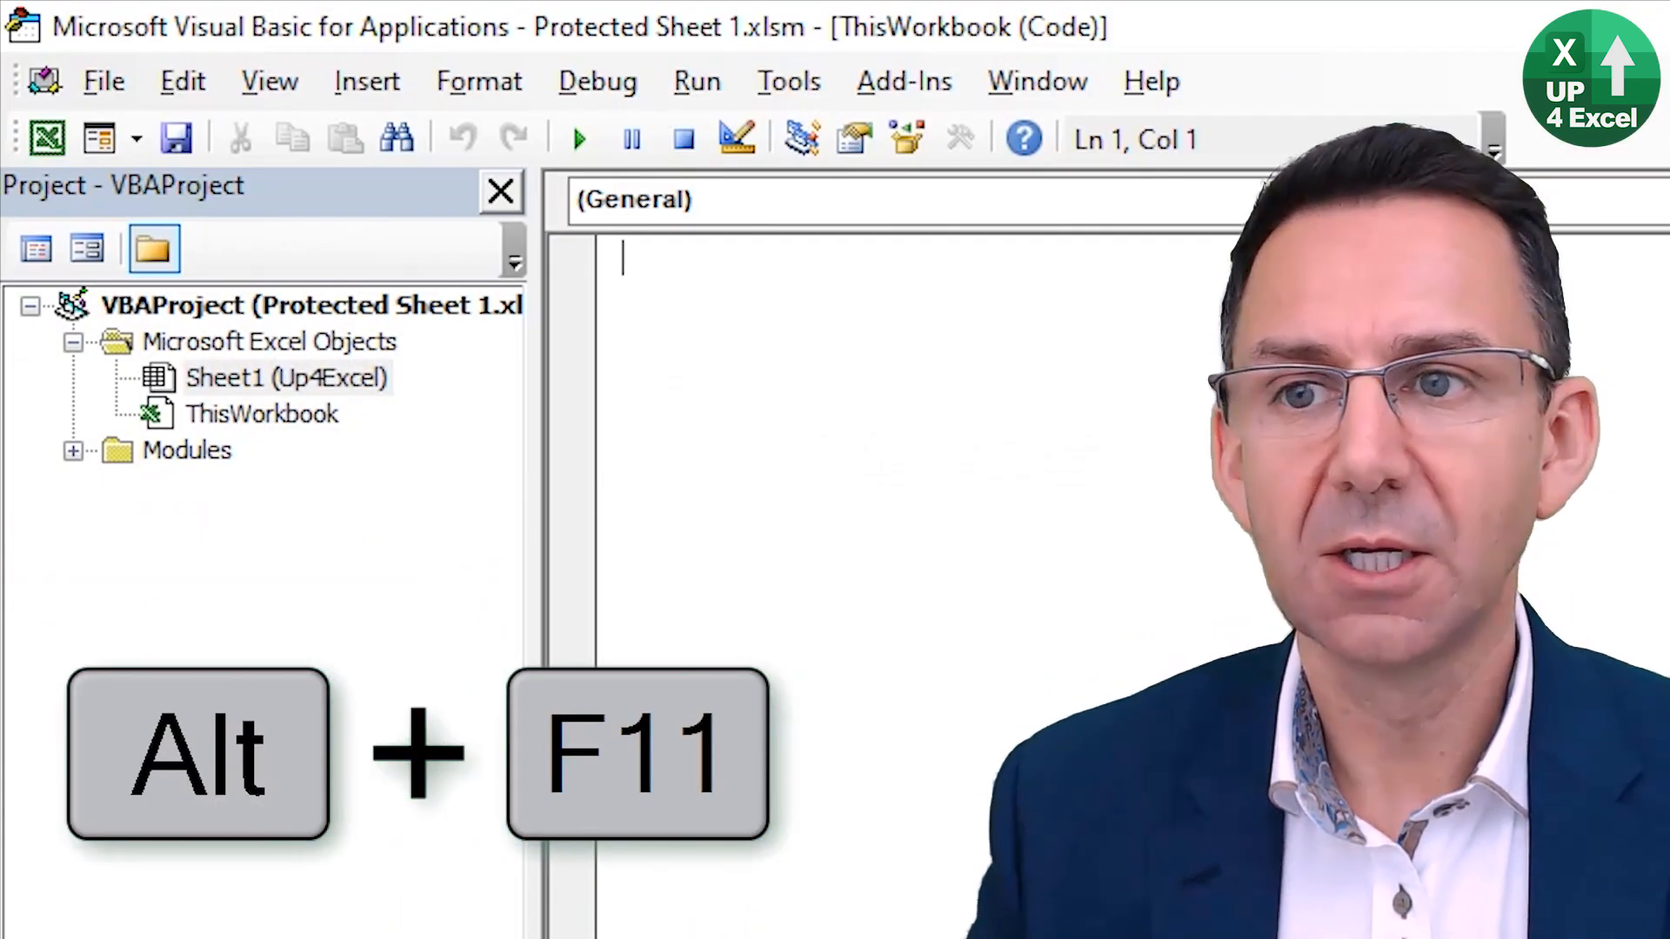
mouse_move(351, 438)
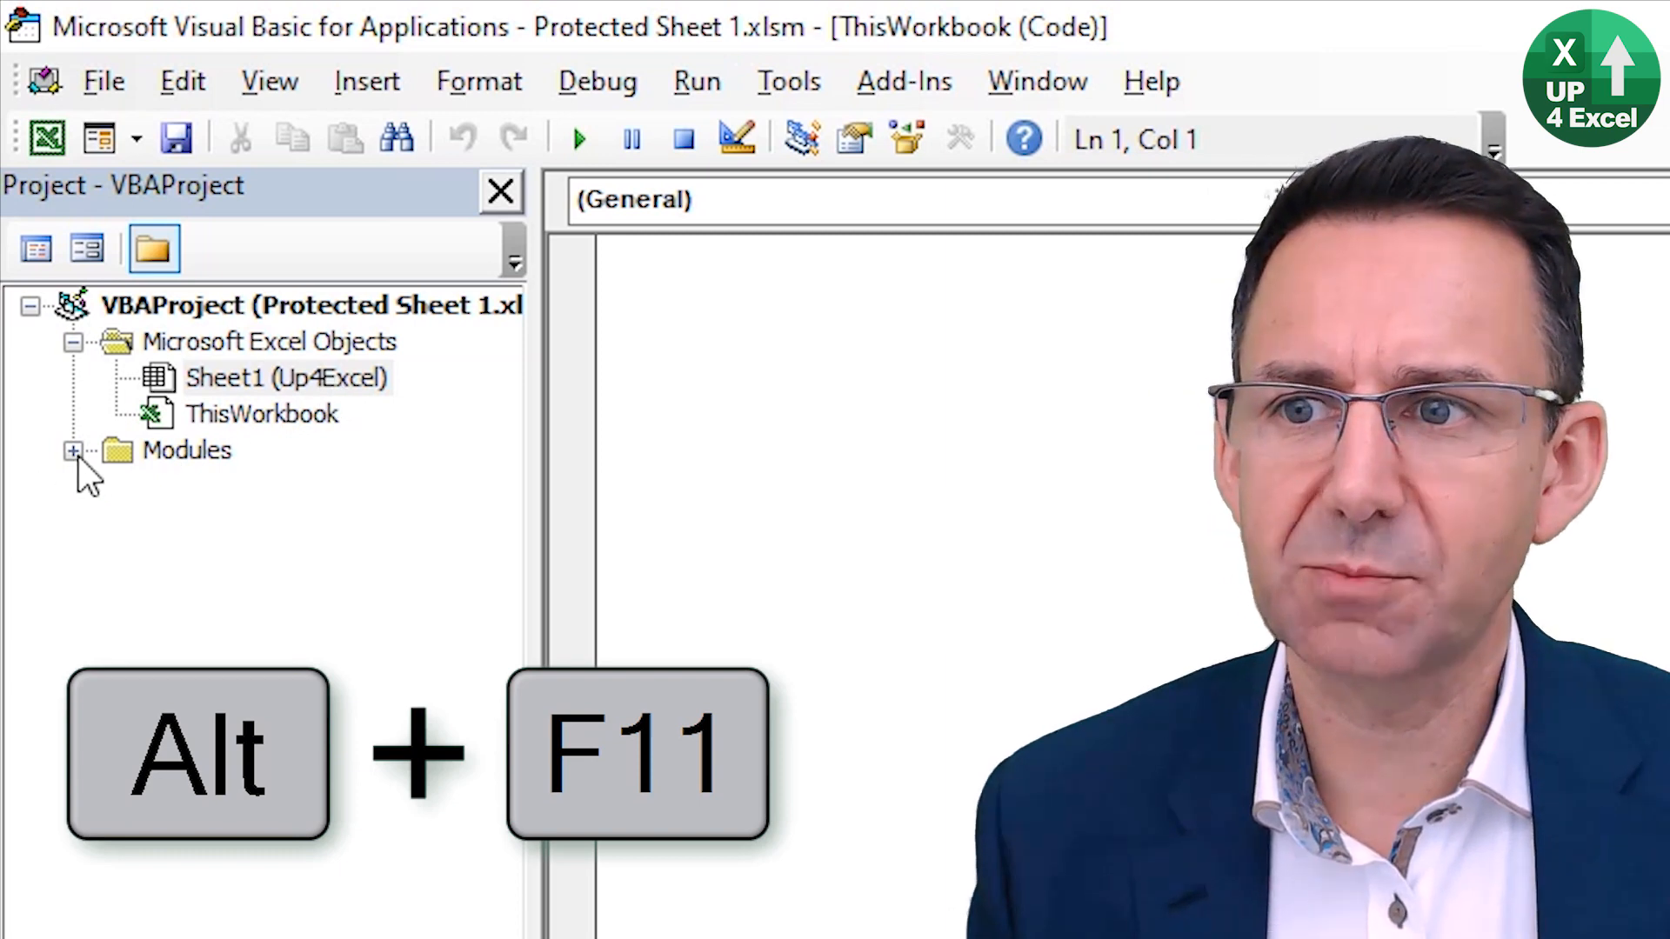
click(70, 449)
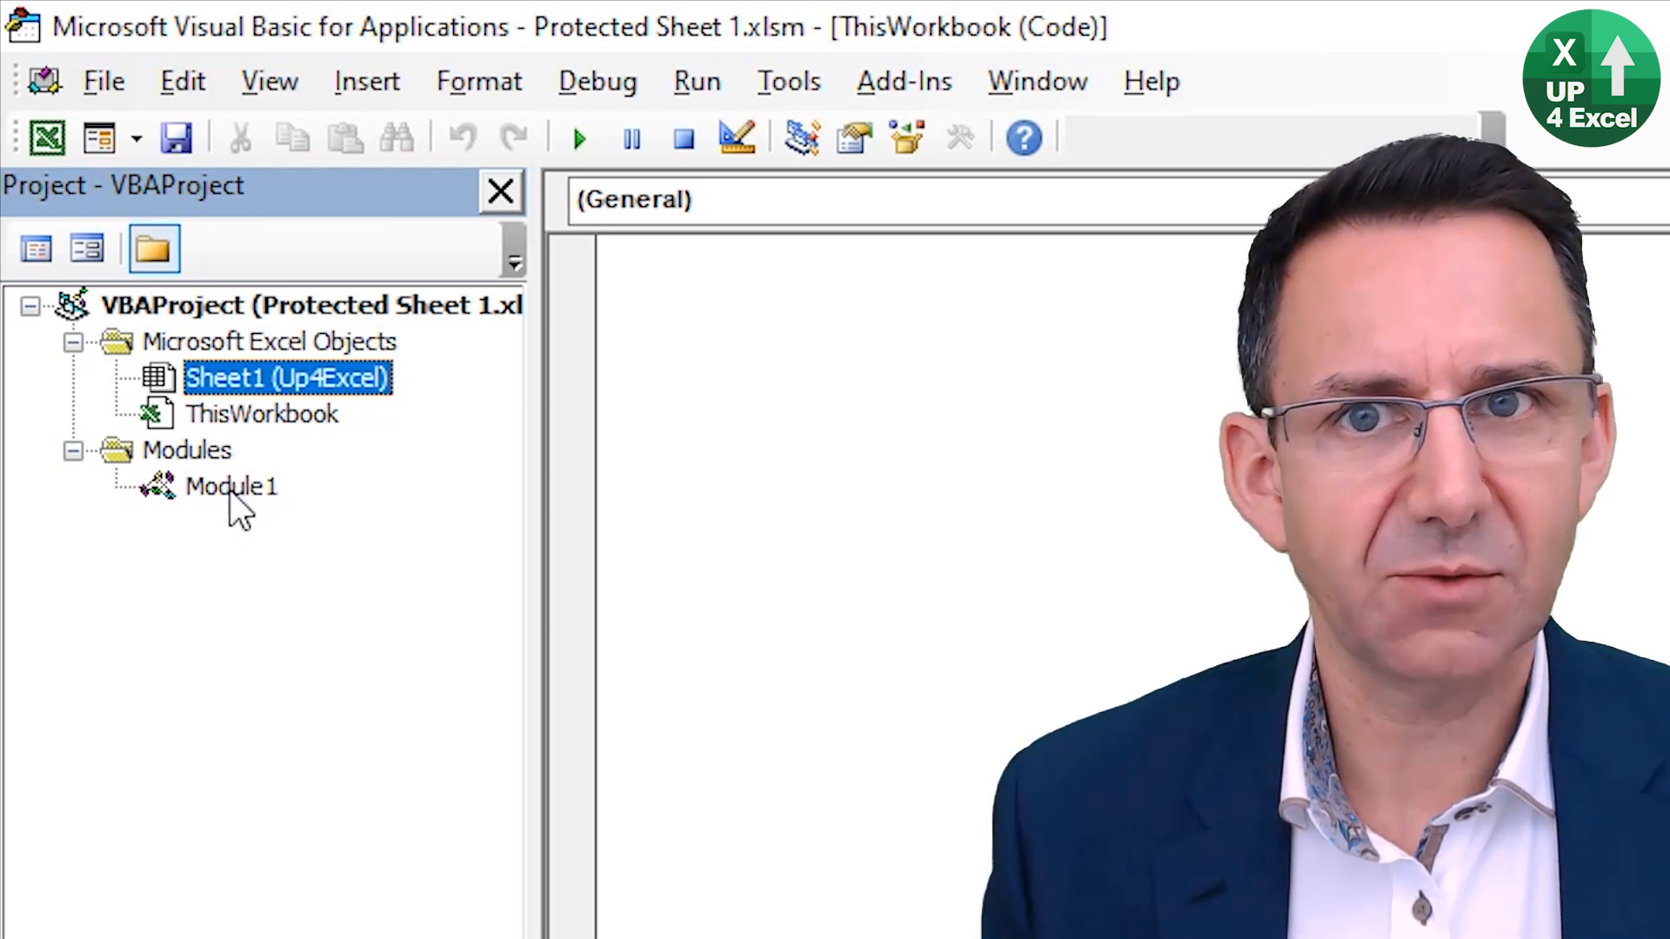
double_click(230, 487)
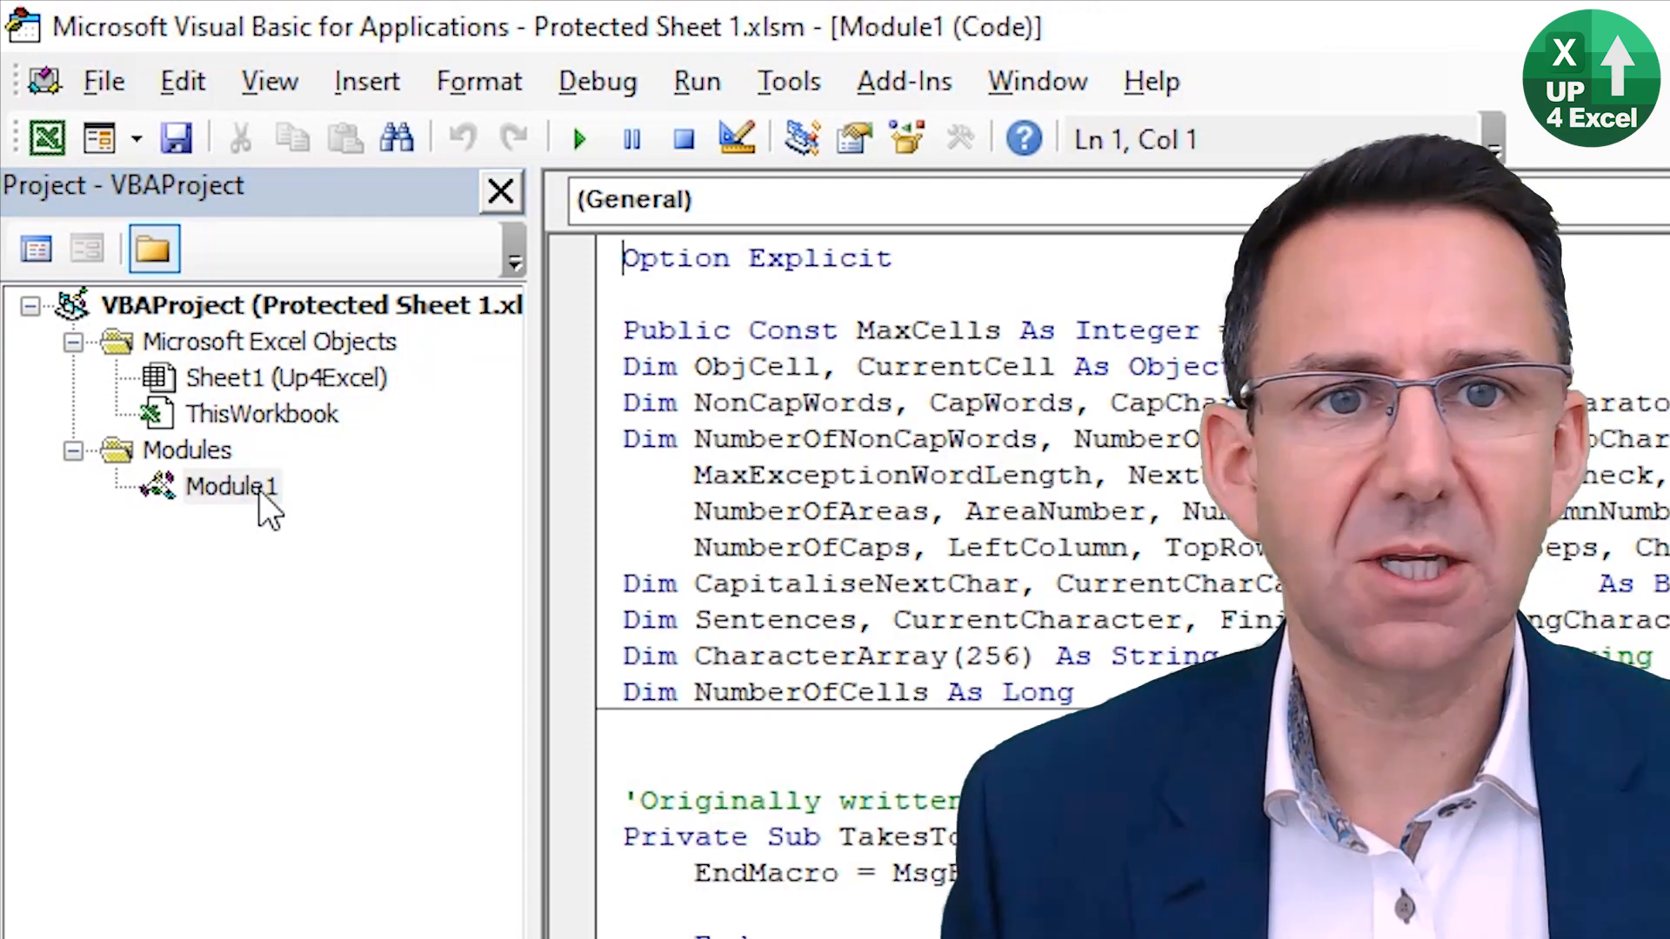
Step: Search Module1 for "protect" and highlight the "password" string after ActiveSheet.Unprotect
key(Ctrl+f)
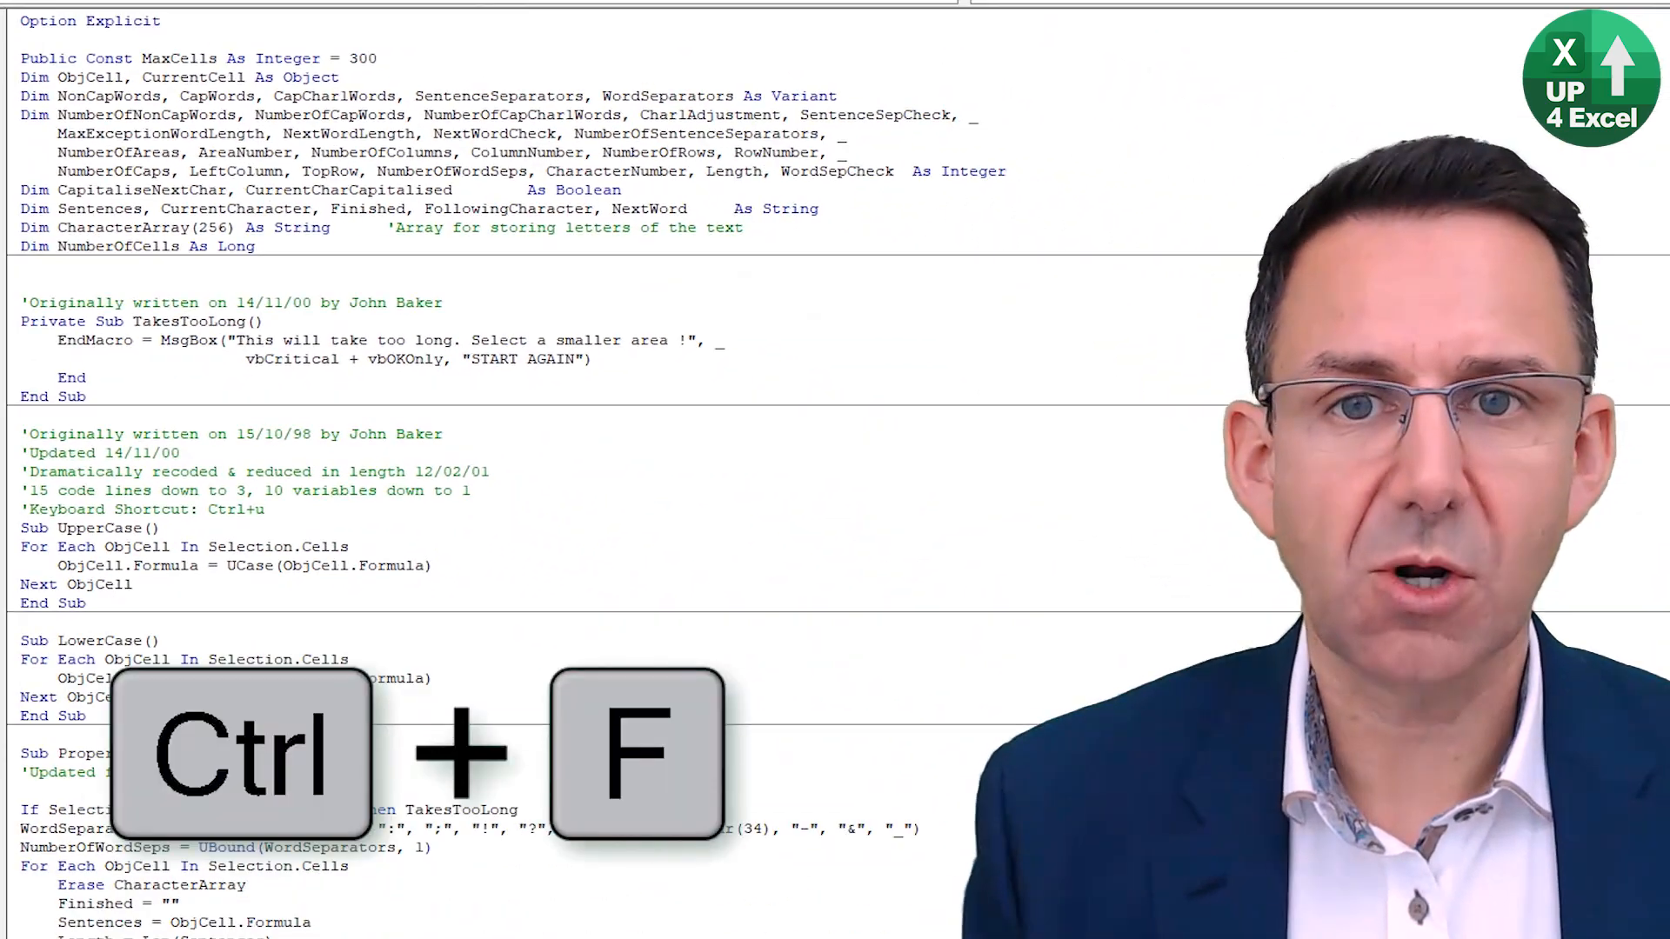
key(Ctrl+f)
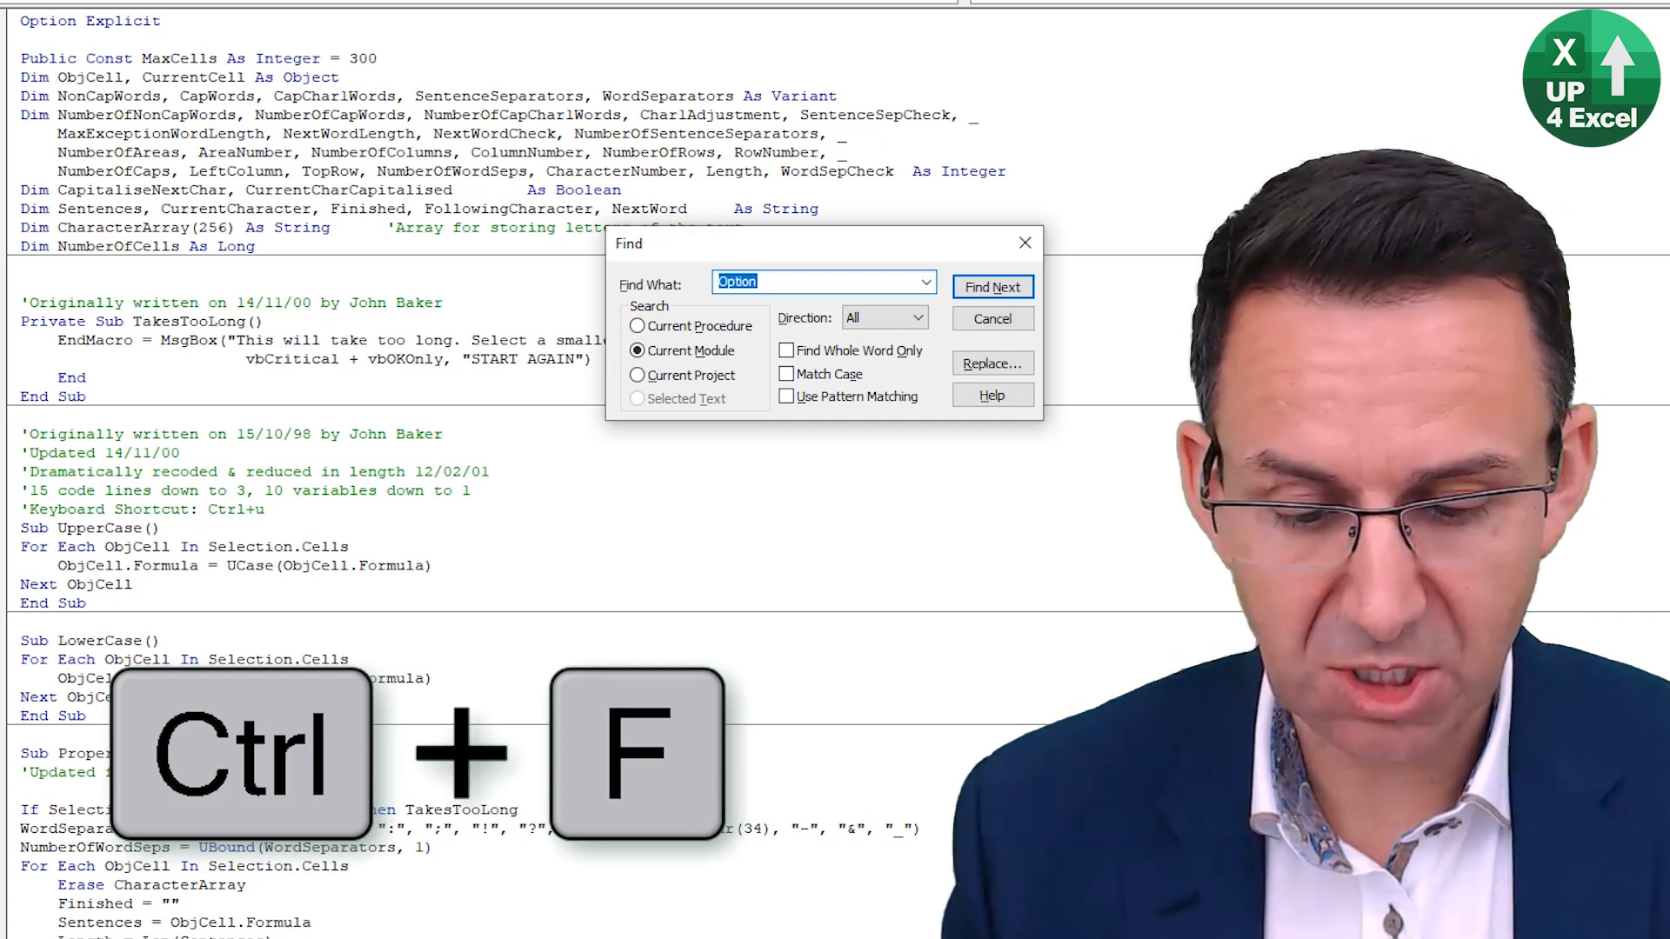
text(protect)
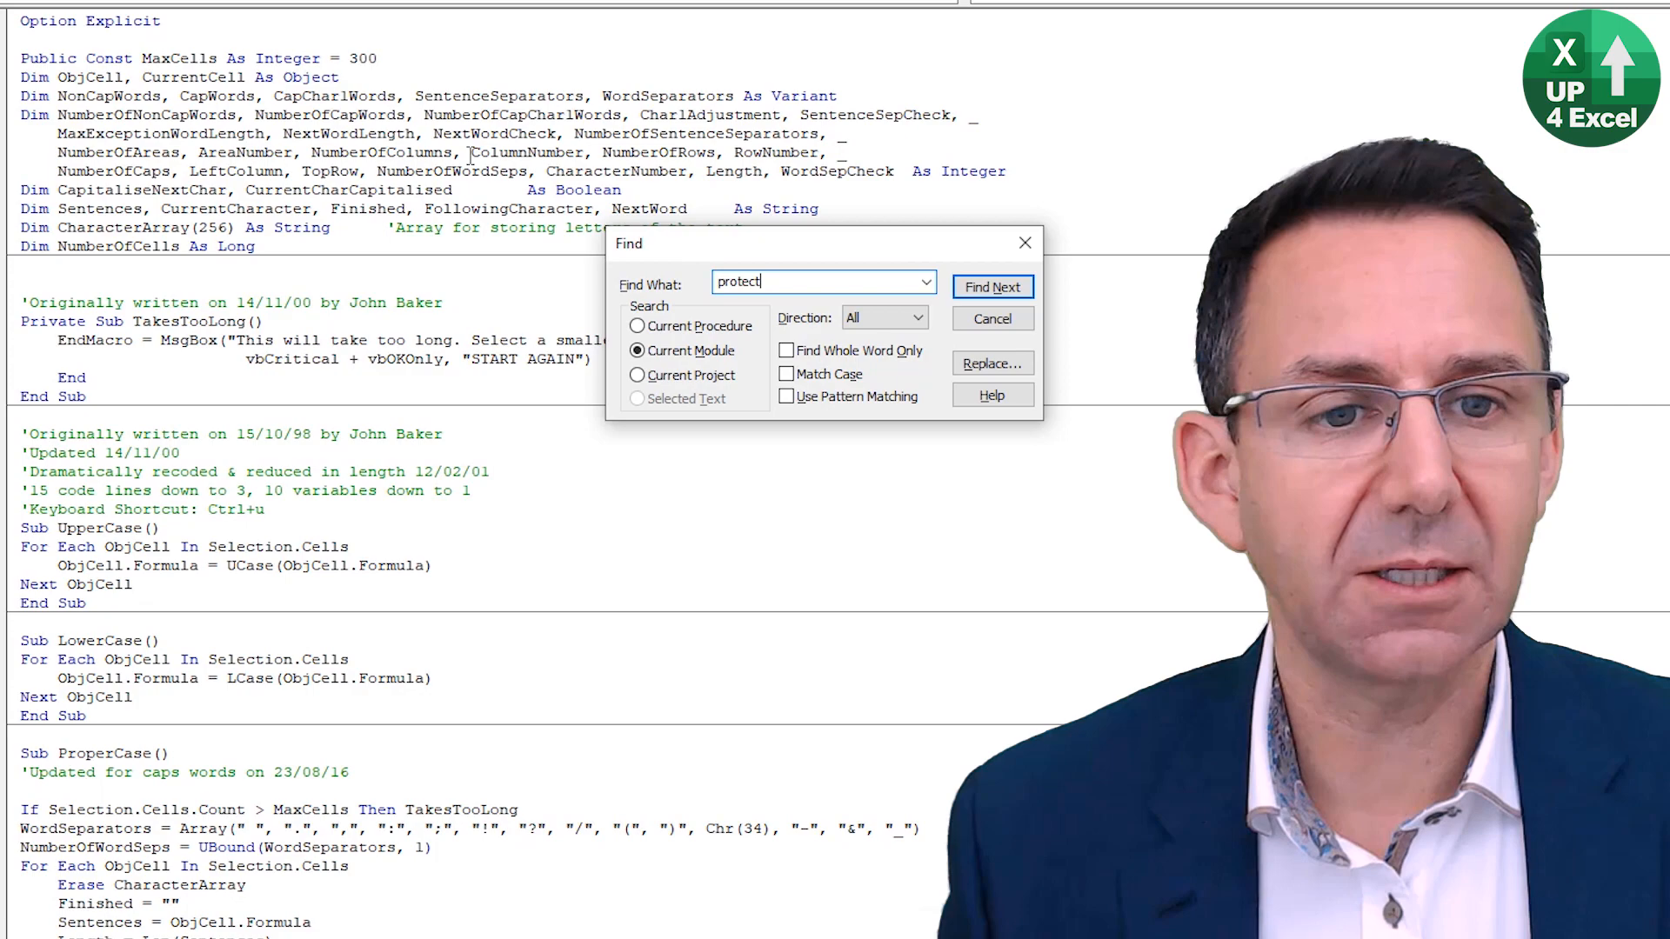
click(991, 287)
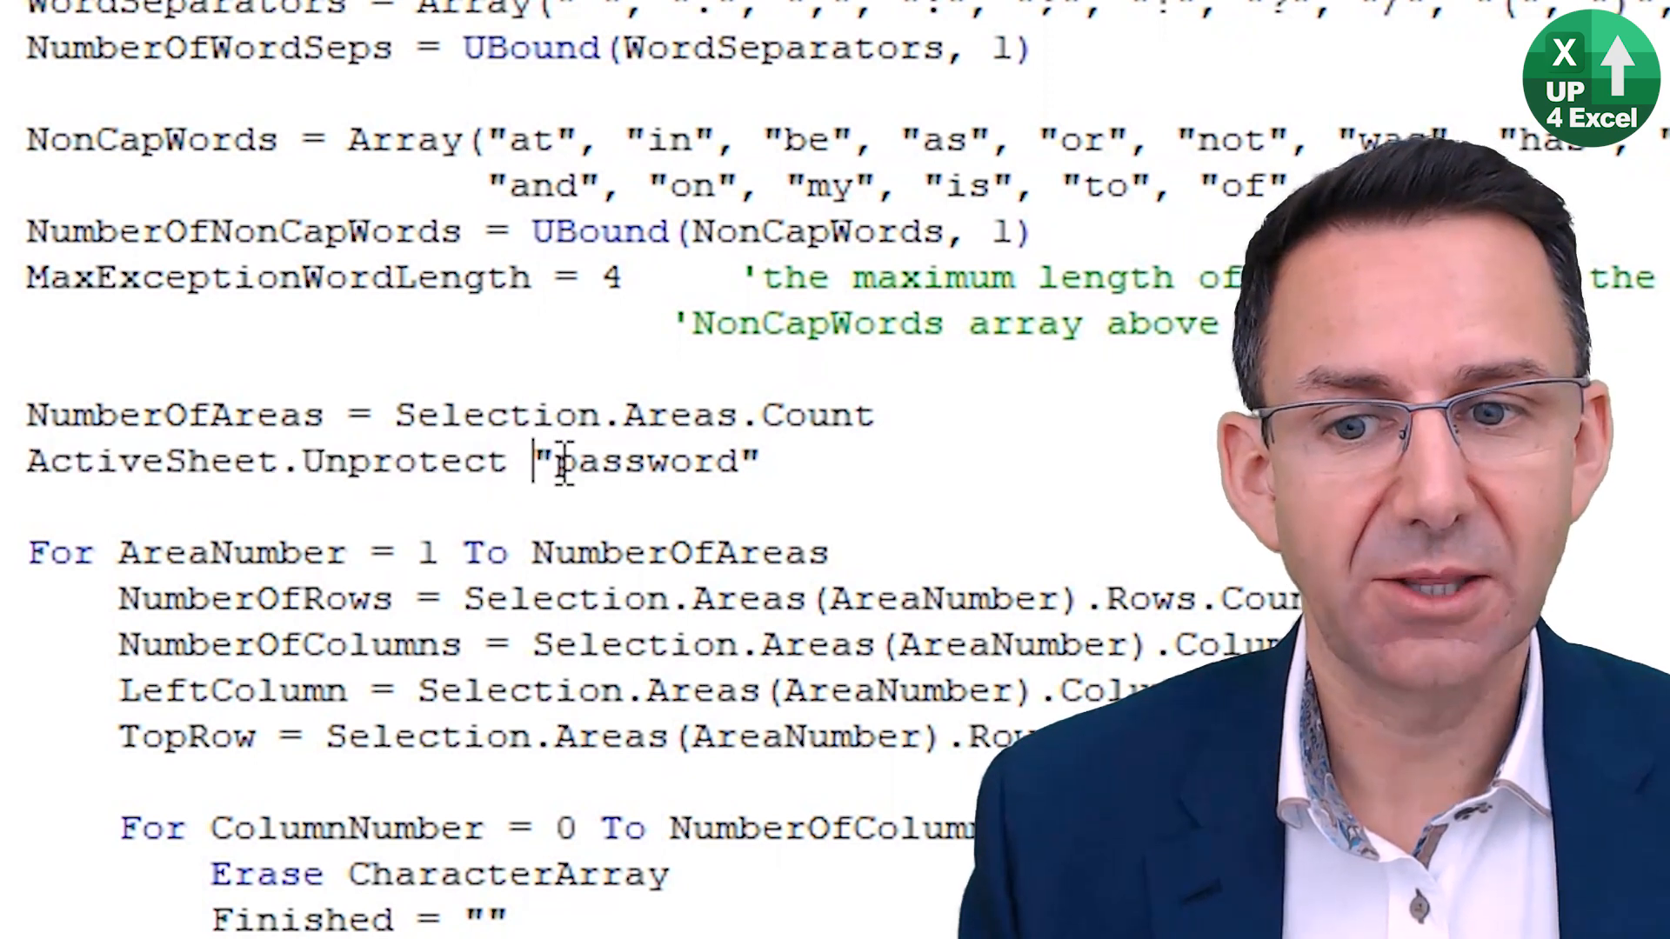
double_click(643, 463)
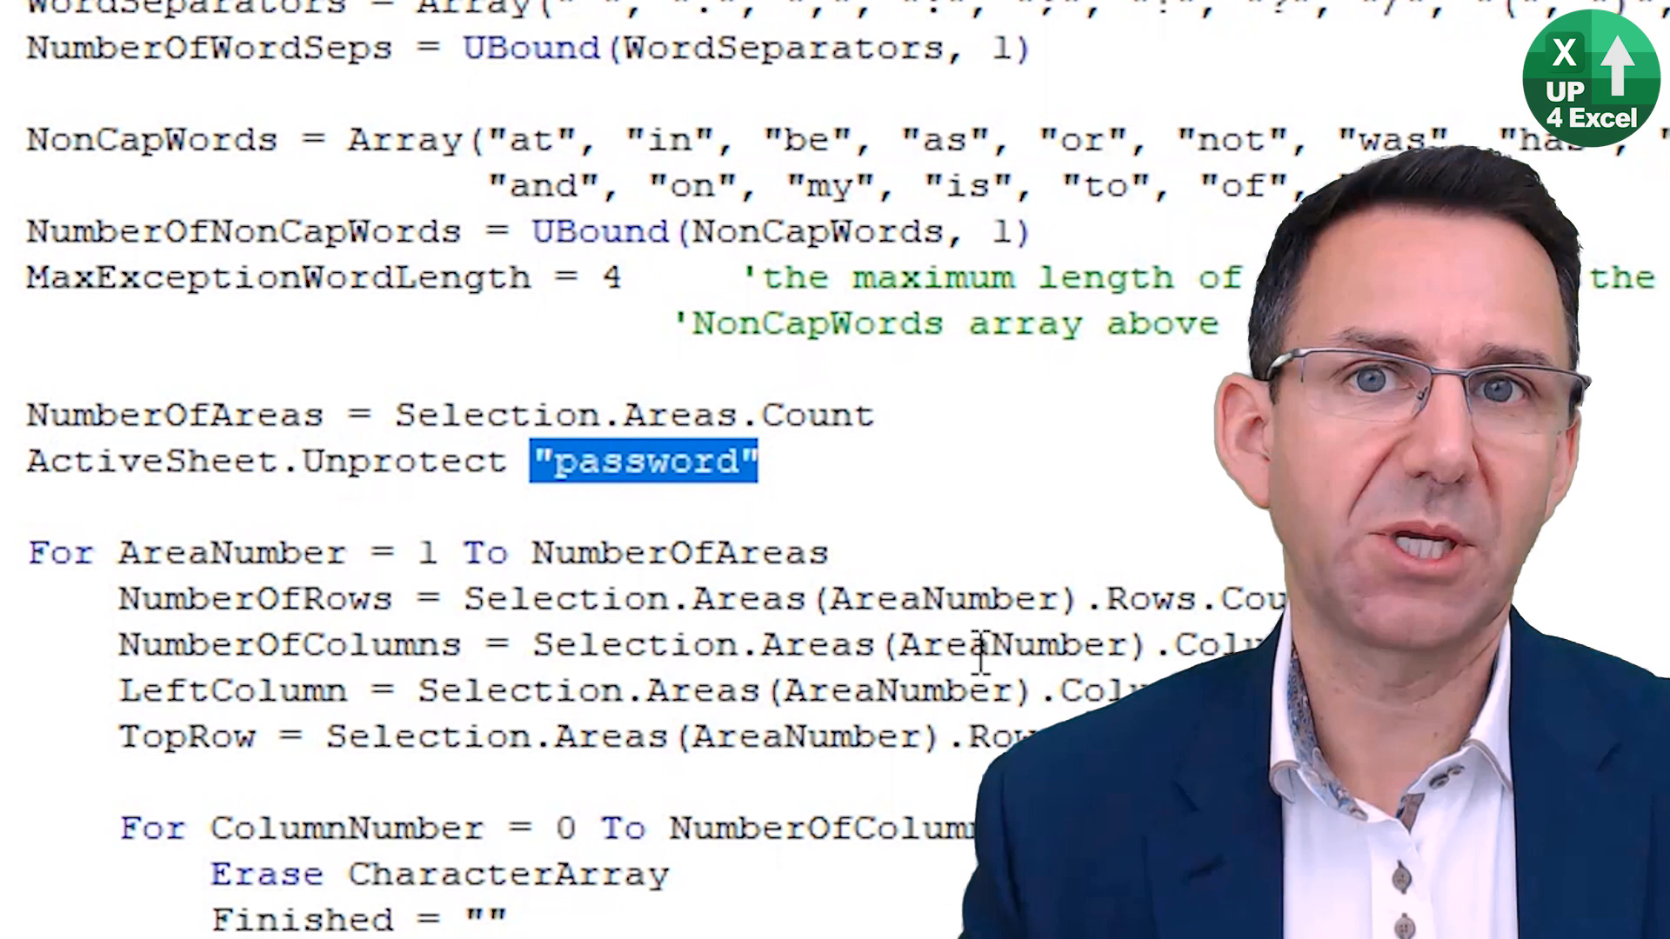